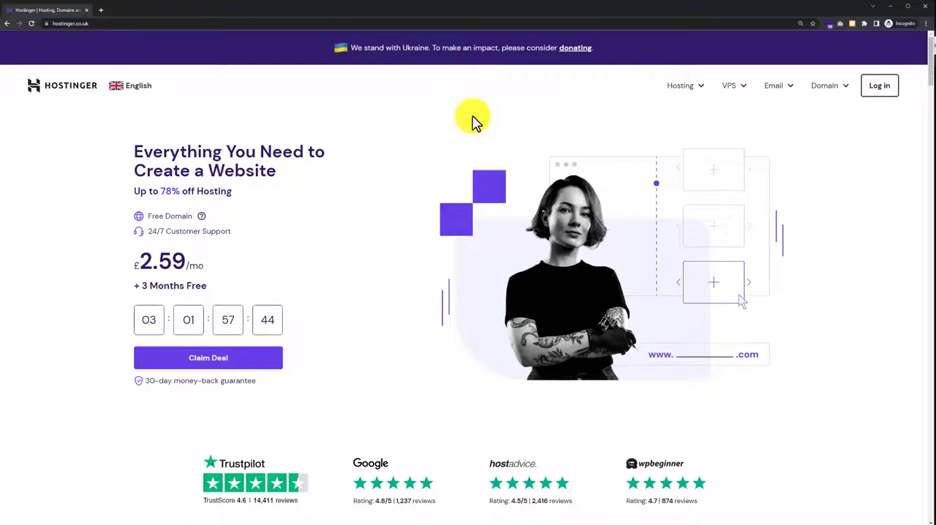
Log in to the Hostinger account from the home page's Log in link and form.
click(879, 85)
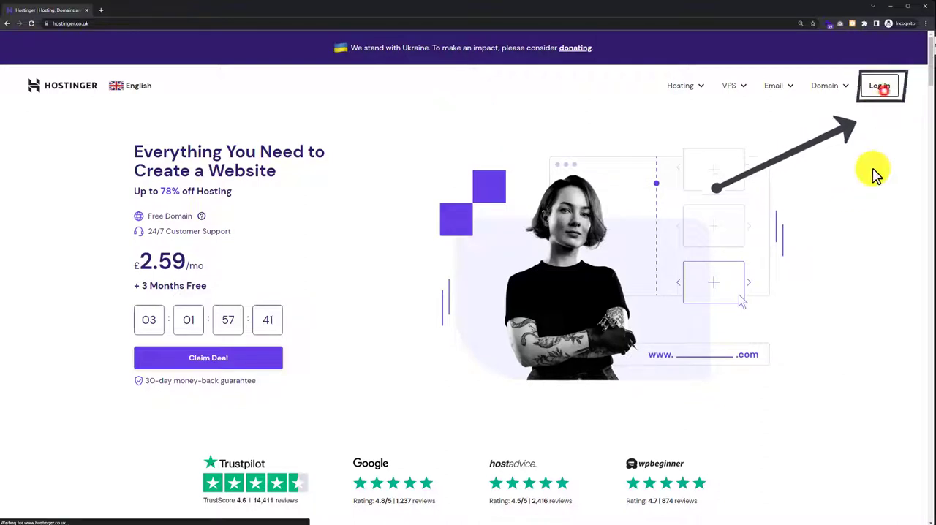
click(880, 85)
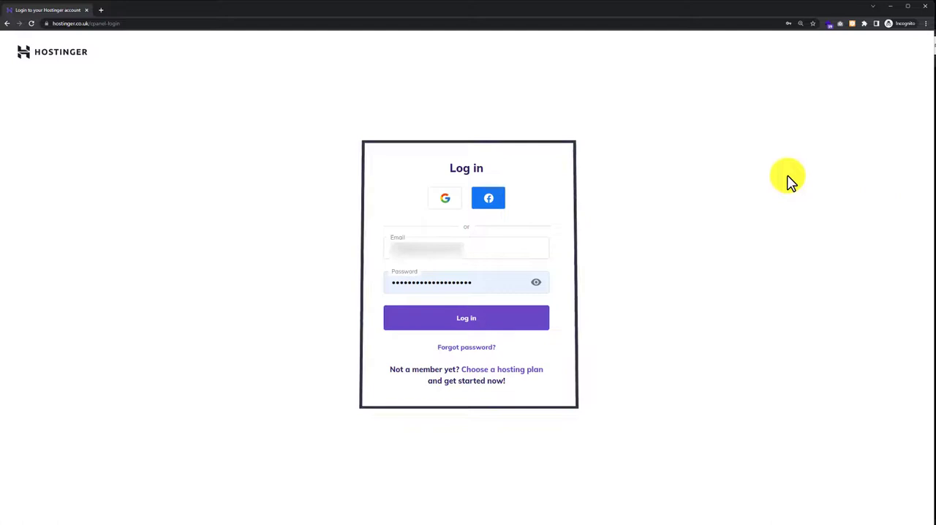
click(465, 317)
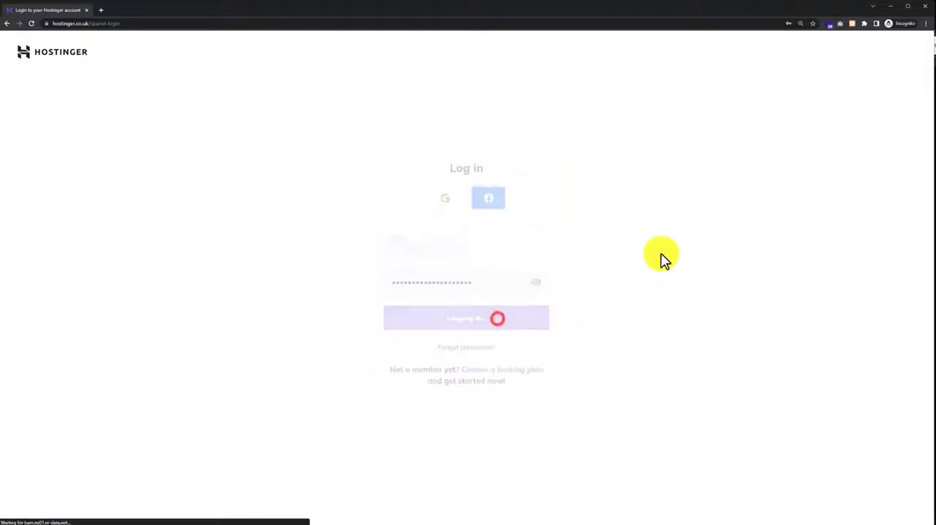
click(465, 317)
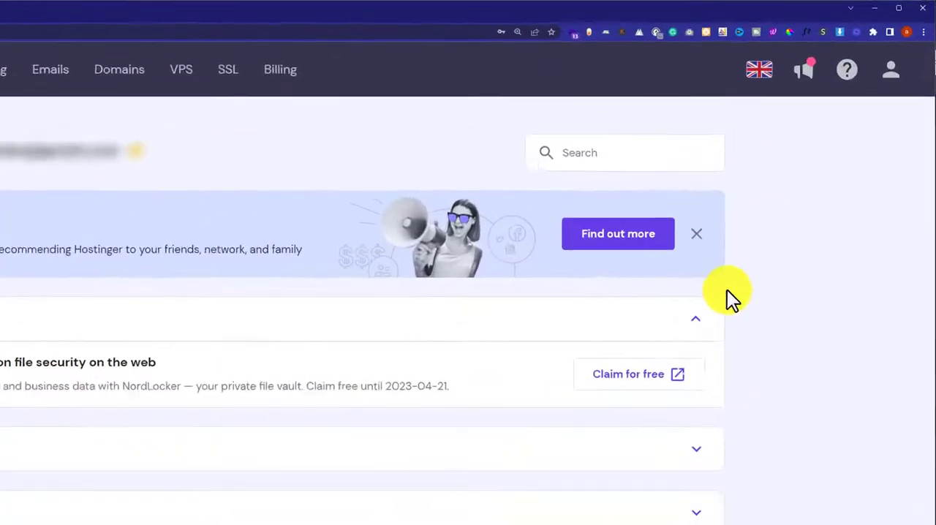
Reach the Two-Factor Authentication Setup page via the profile menu's Security option.
click(891, 70)
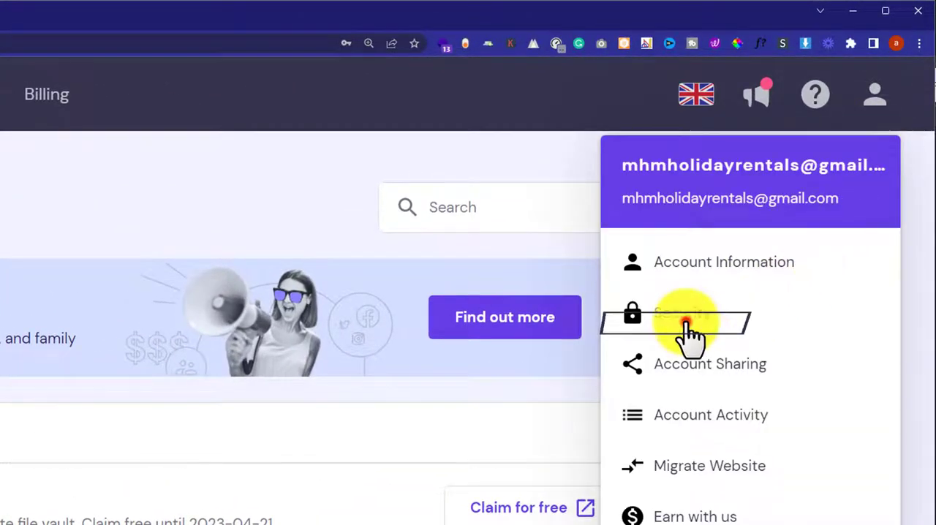
click(691, 322)
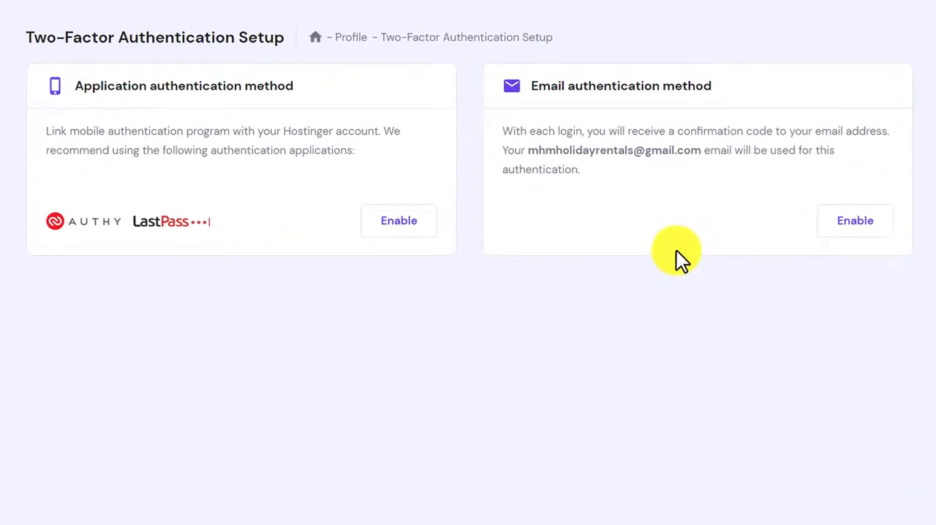
mouse_move(602, 300)
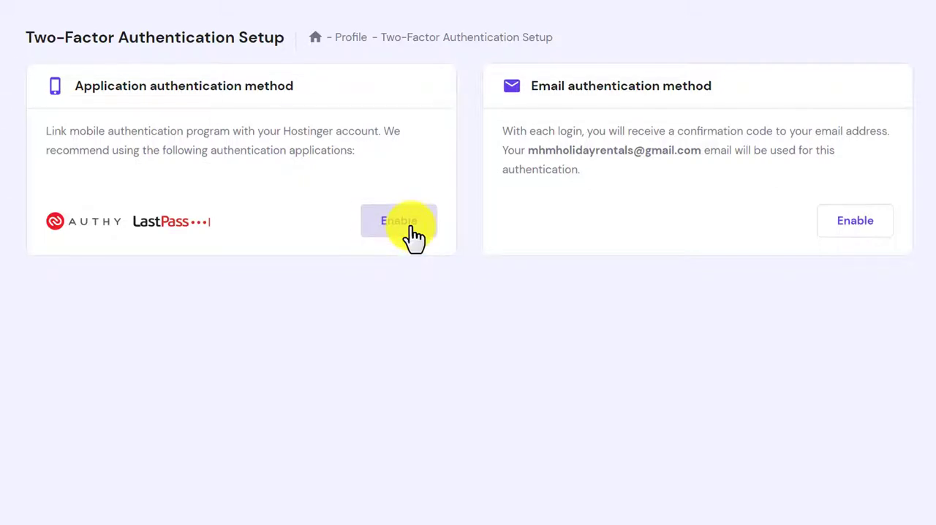
Enable the Application authentication method and verify the authenticator app code to reveal backup codes.
click(398, 220)
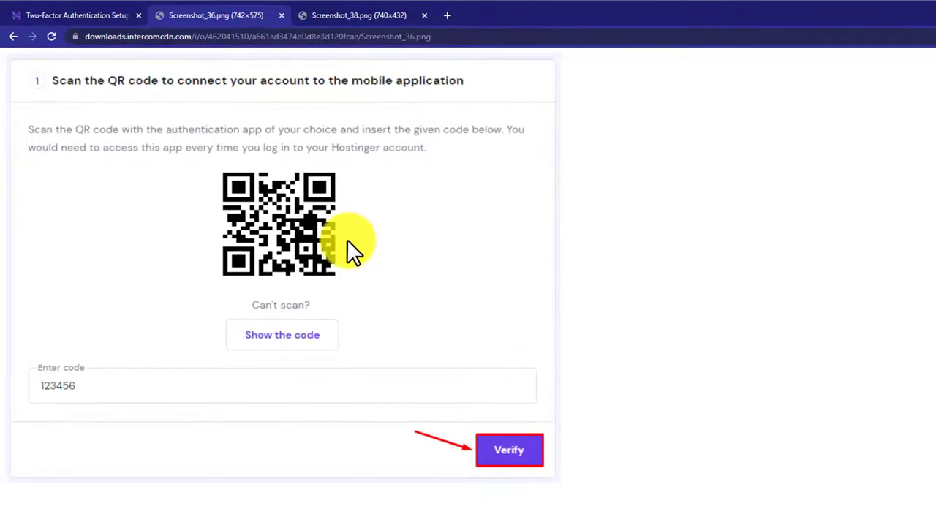
mouse_move(123, 417)
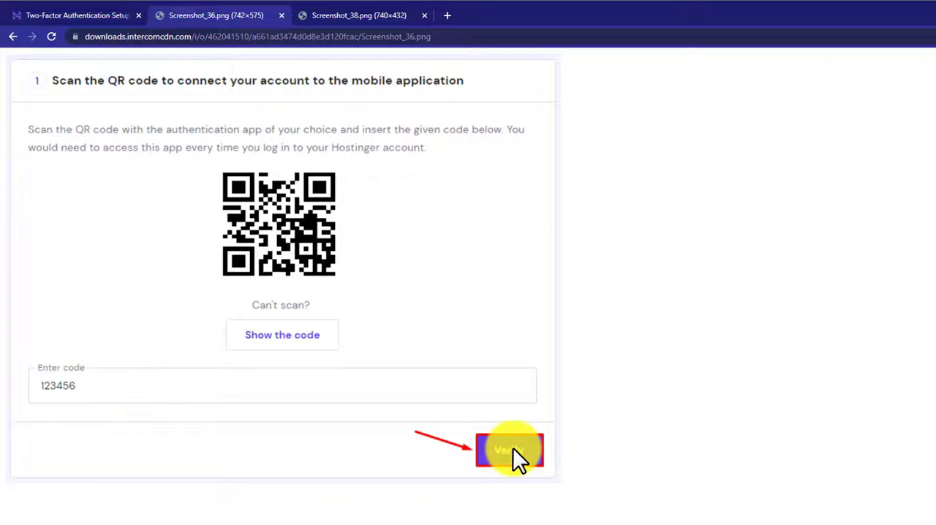
click(509, 449)
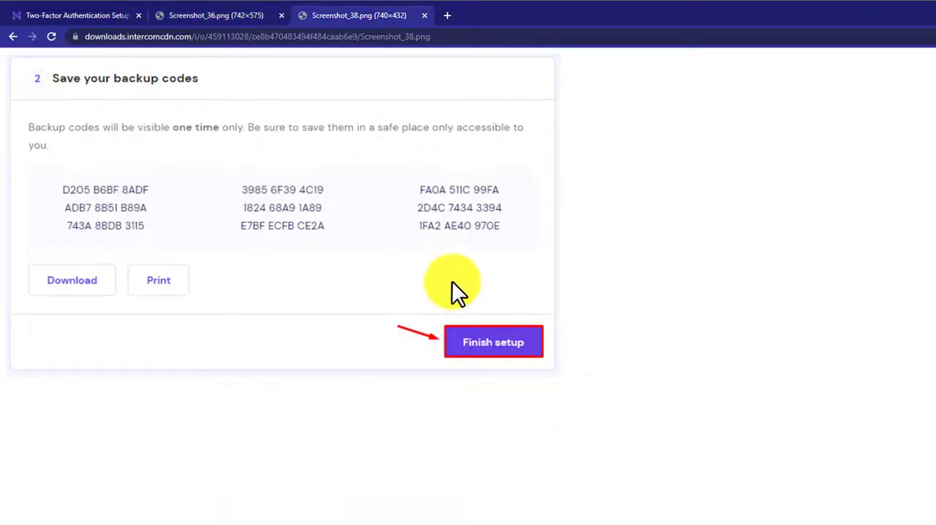
mouse_move(271, 232)
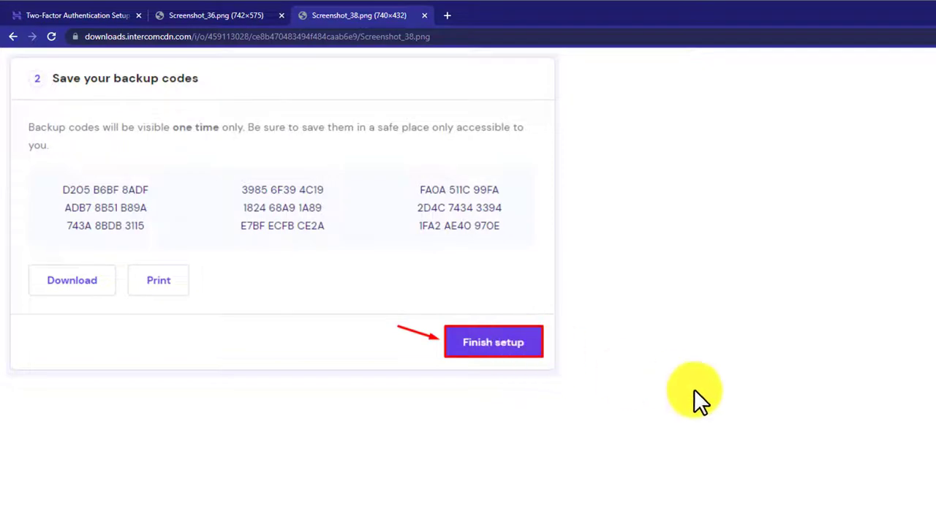
mouse_move(485, 264)
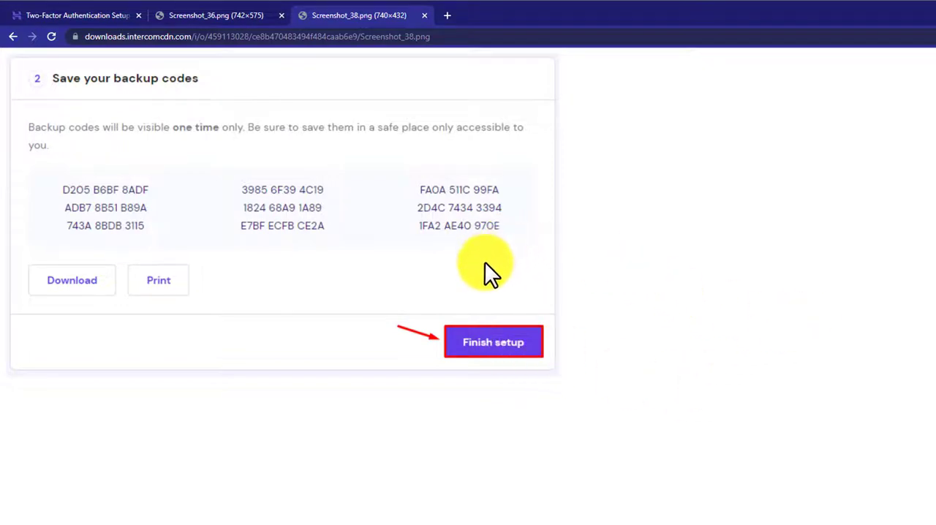
mouse_move(475, 234)
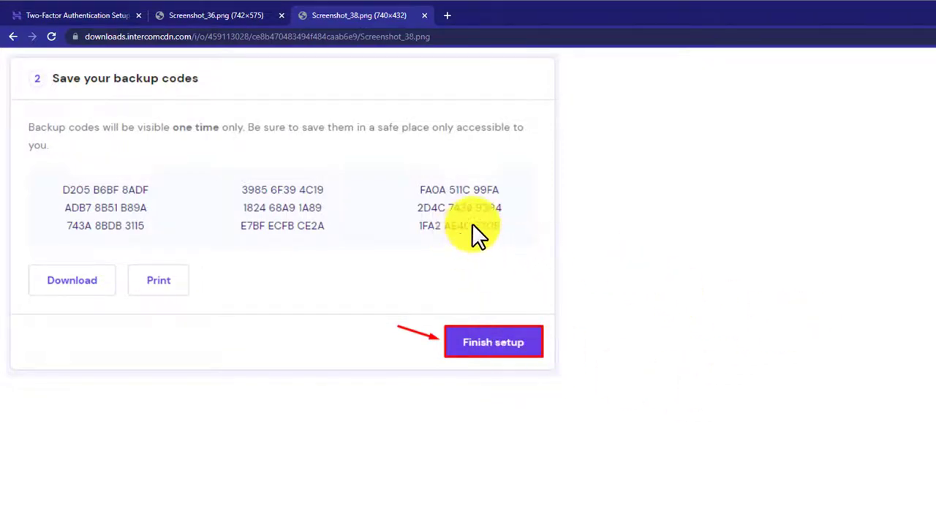